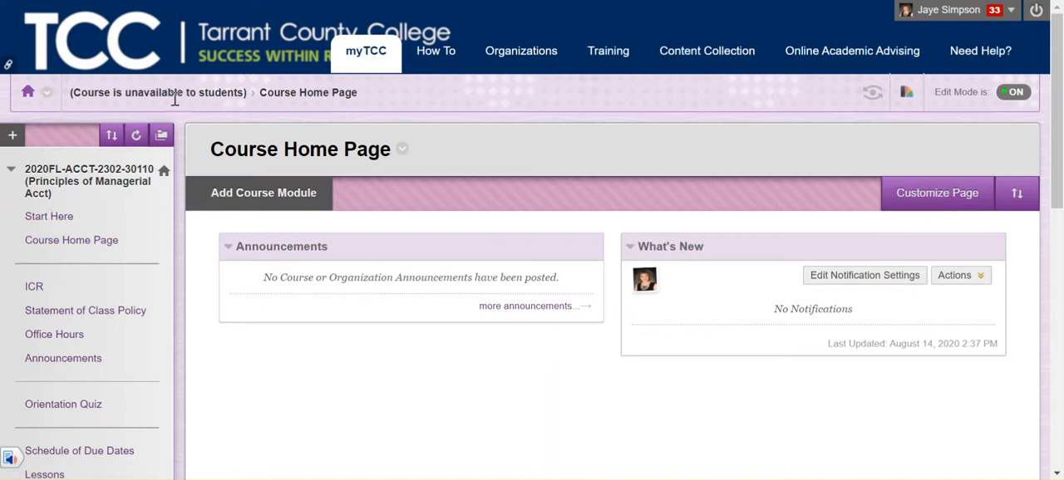
mouse_move(577, 472)
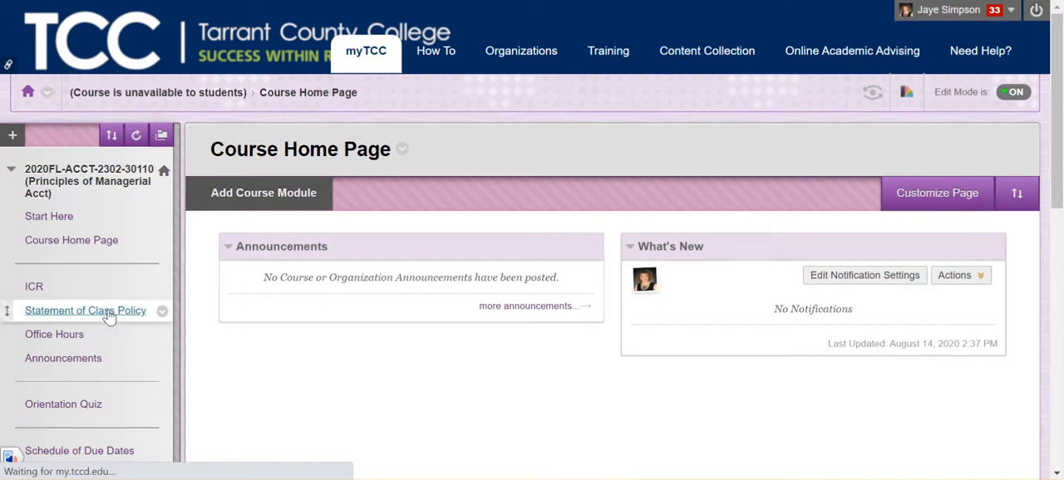
Show the Statement of Class Policy page from the course menu
left_click(85, 309)
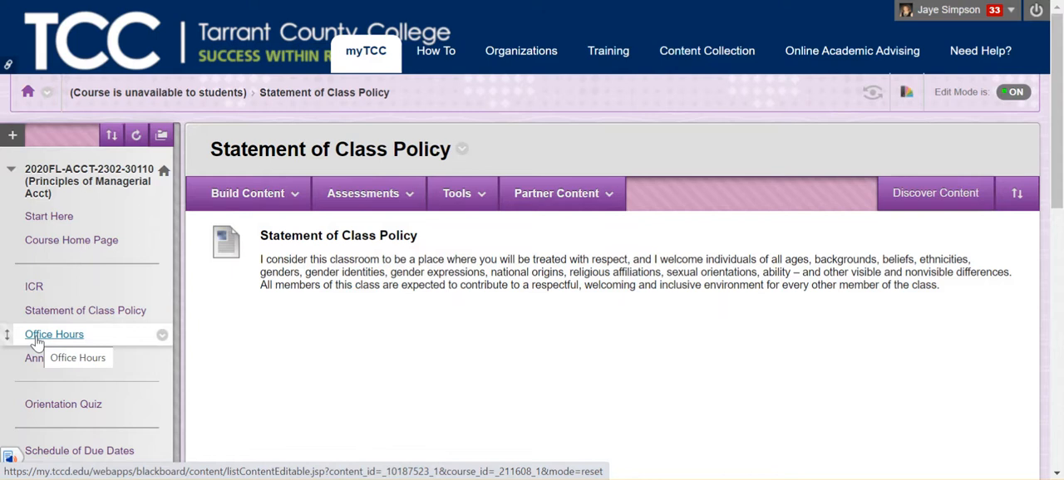
Show the Office Hours page and scroll to the Teams meeting link and dial-in details
left_click(53, 333)
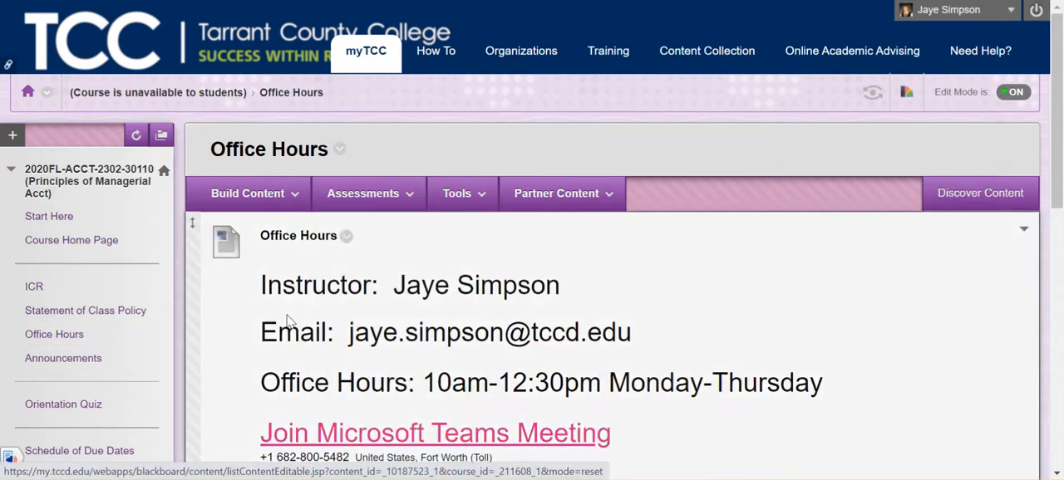
scroll("down", 3)
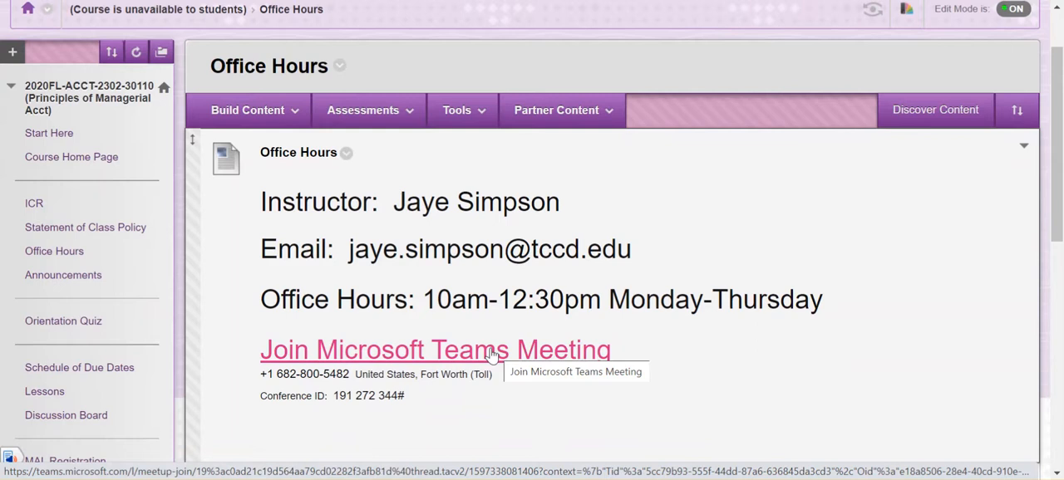
mouse_move(432, 362)
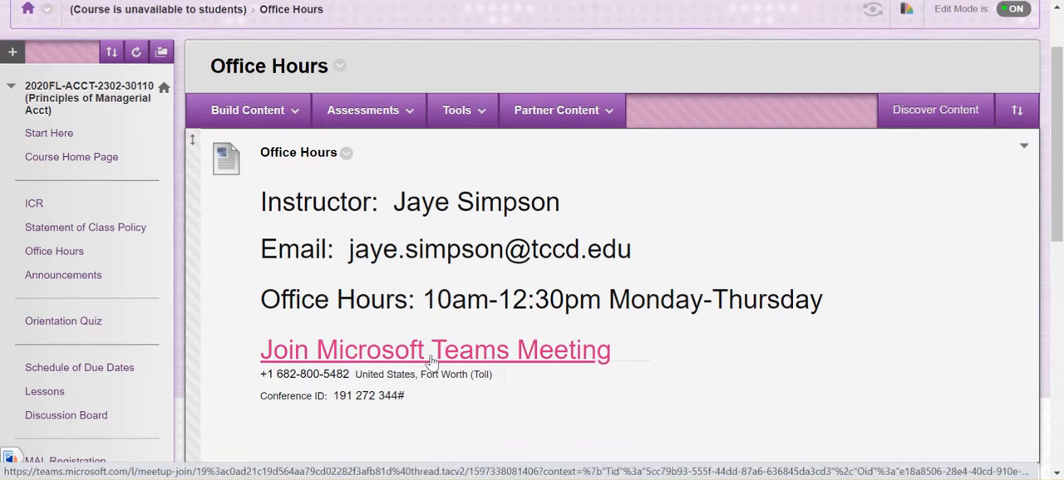
mouse_move(402, 358)
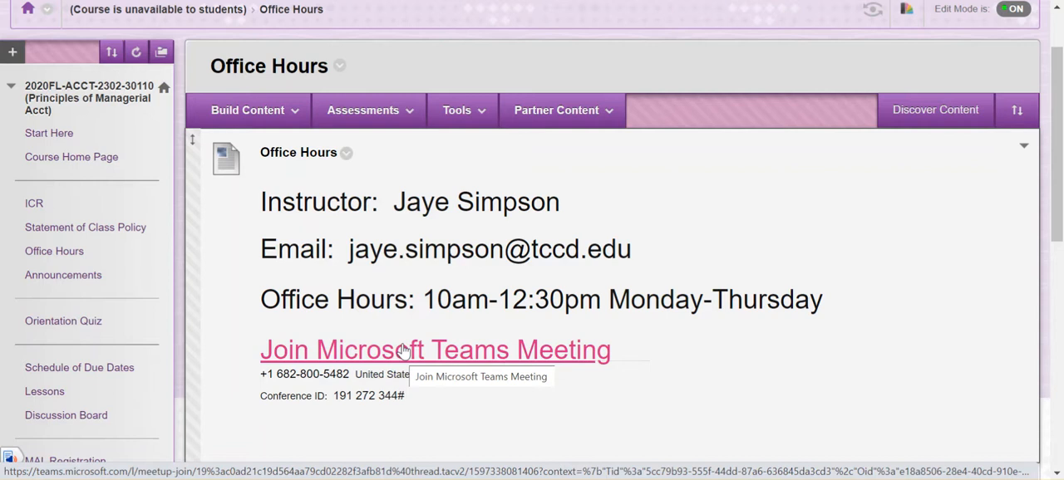
mouse_move(63, 276)
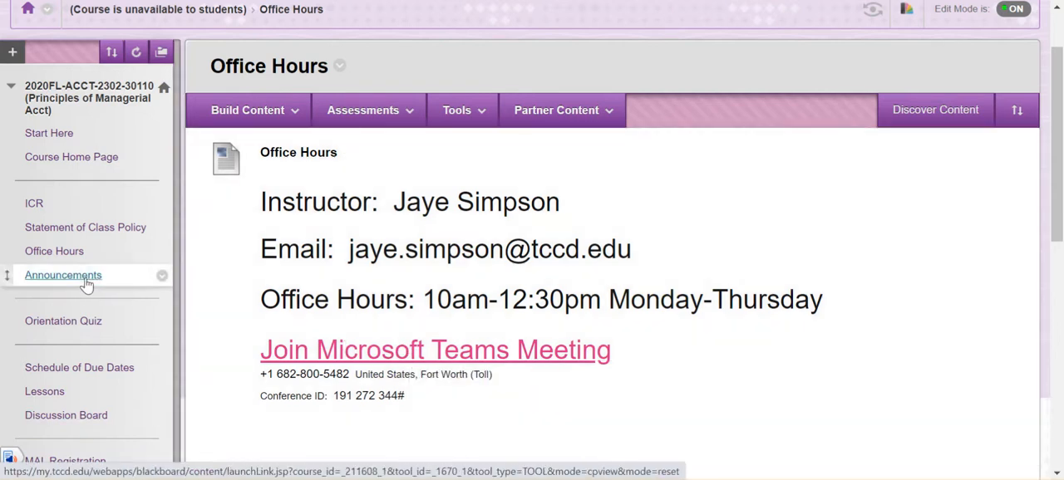
mouse_move(63, 276)
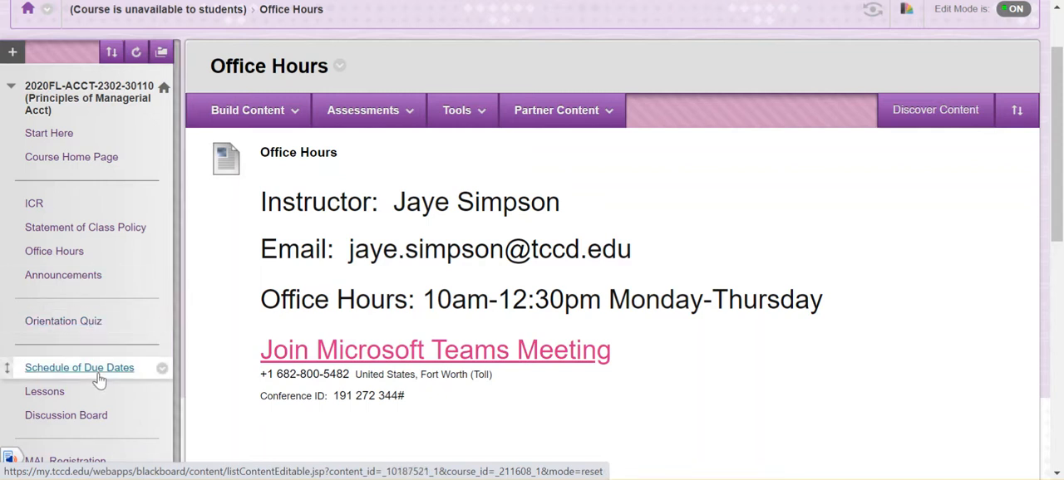
Show the Schedule of Due Dates page and download its attached schedule file
left_click(79, 368)
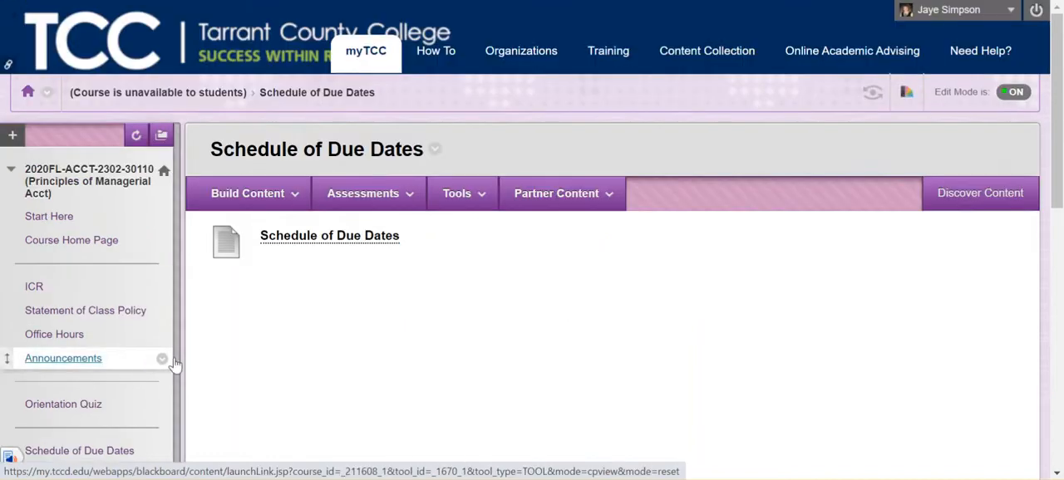
left_click(330, 236)
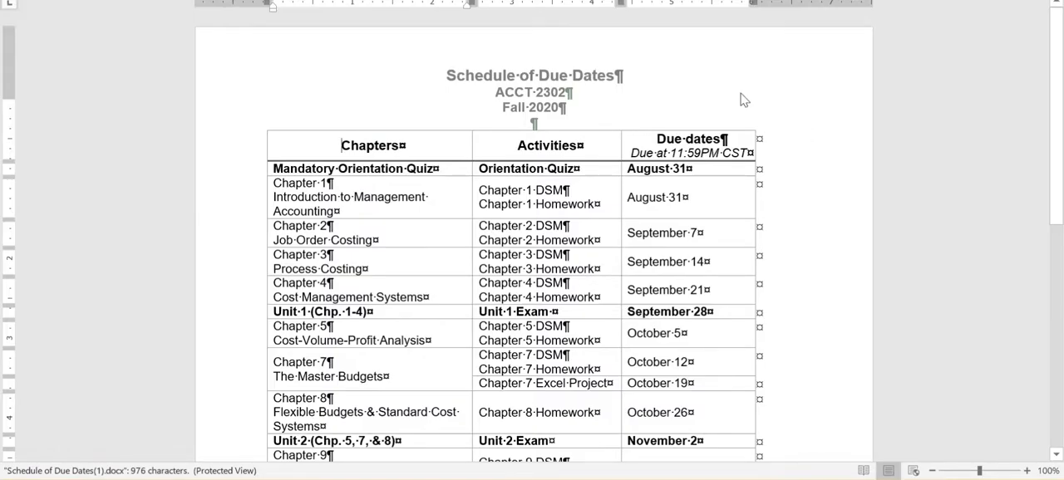
mouse_move(718, 183)
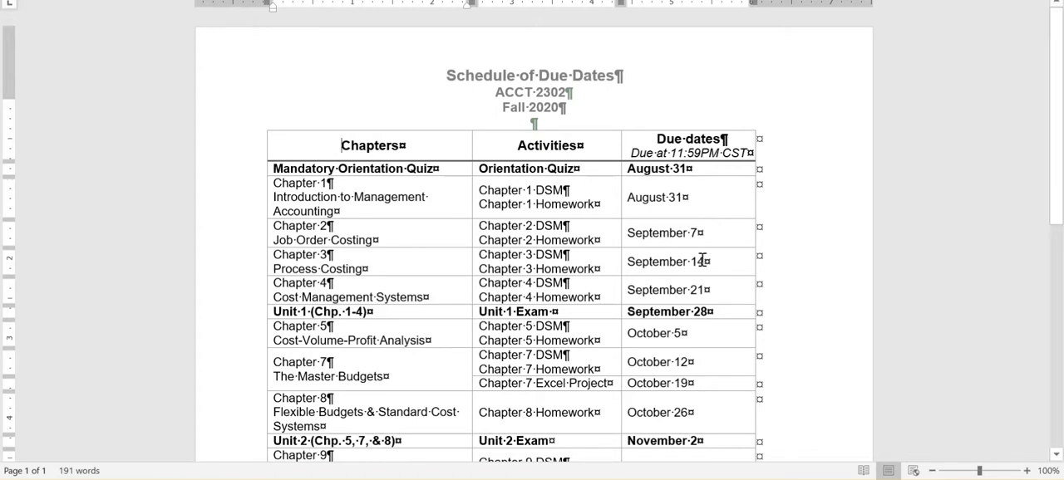
Scroll through the Schedule of Due Dates document down to the December 14 comprehensive exam
scroll("down", 3)
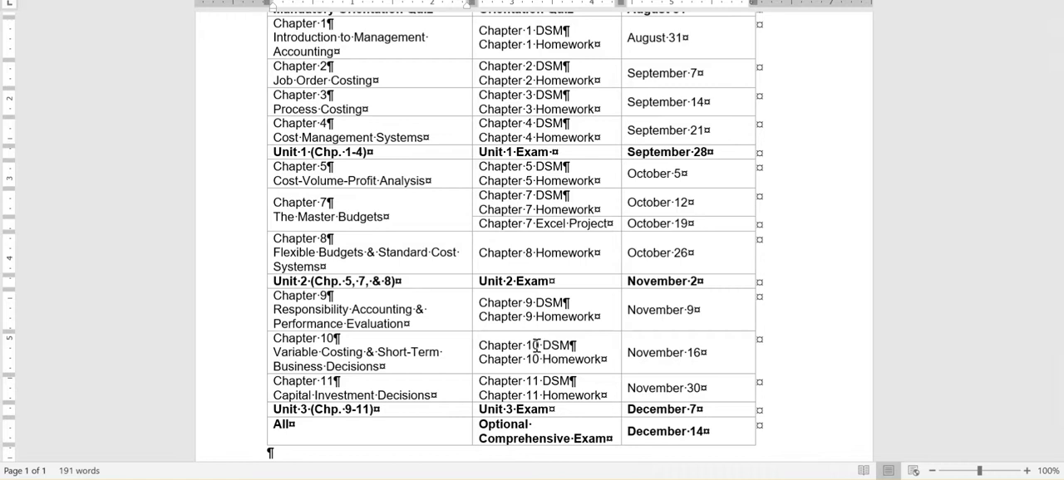
mouse_move(652, 223)
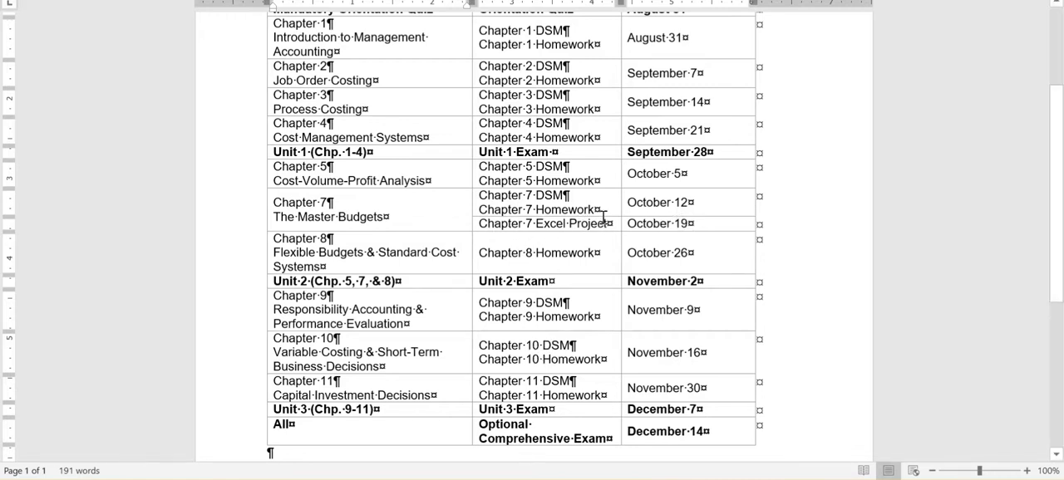
mouse_move(555, 209)
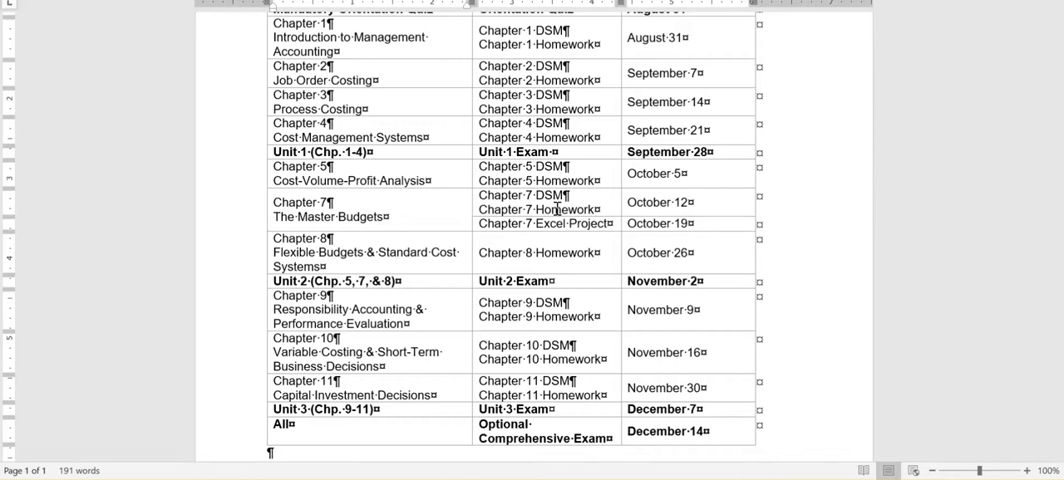
mouse_move(763, 306)
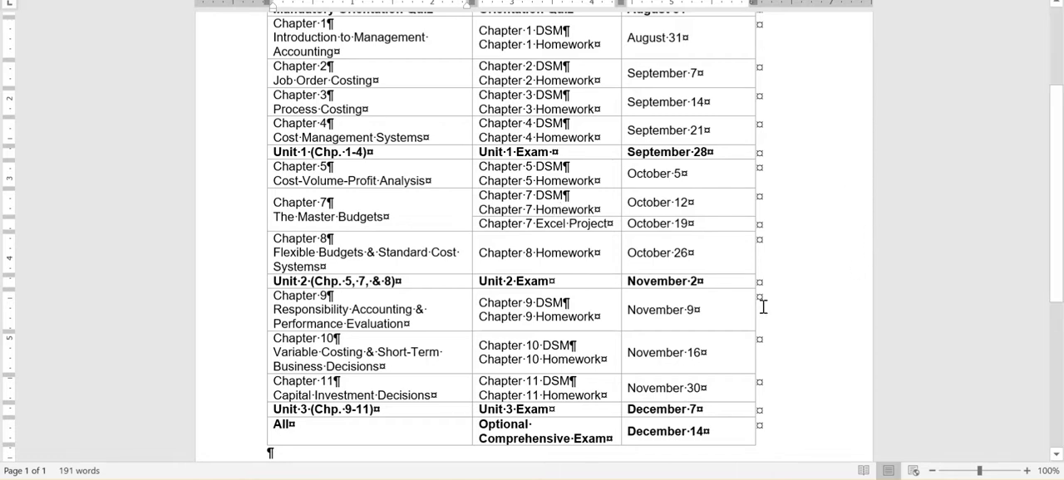
scroll("down", 3)
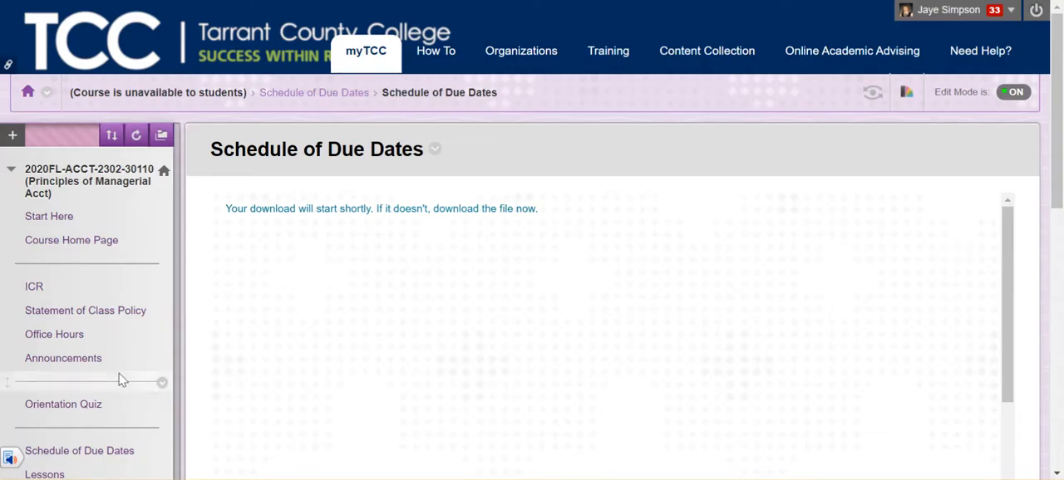
Show the Lessons page and enter the Chapter 1 lesson folder
scroll("down", 3)
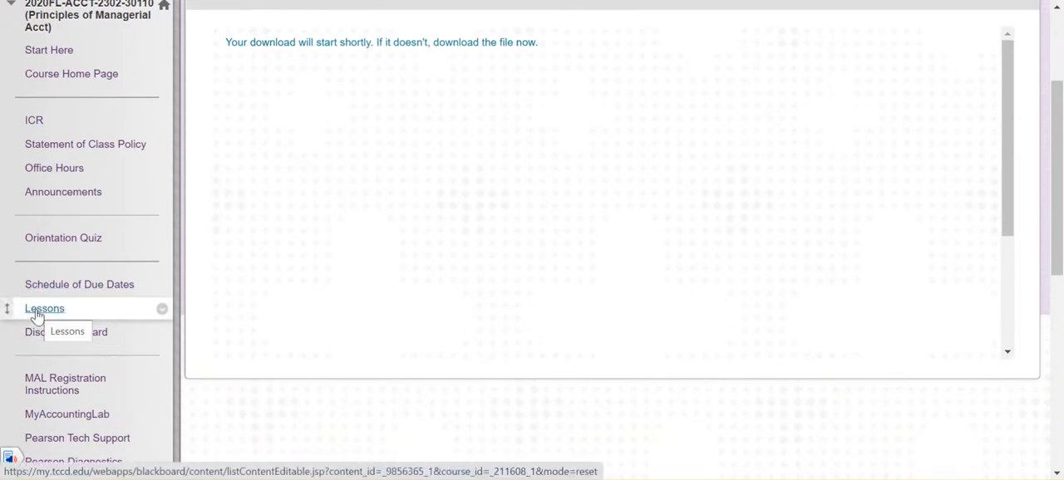
left_click(43, 309)
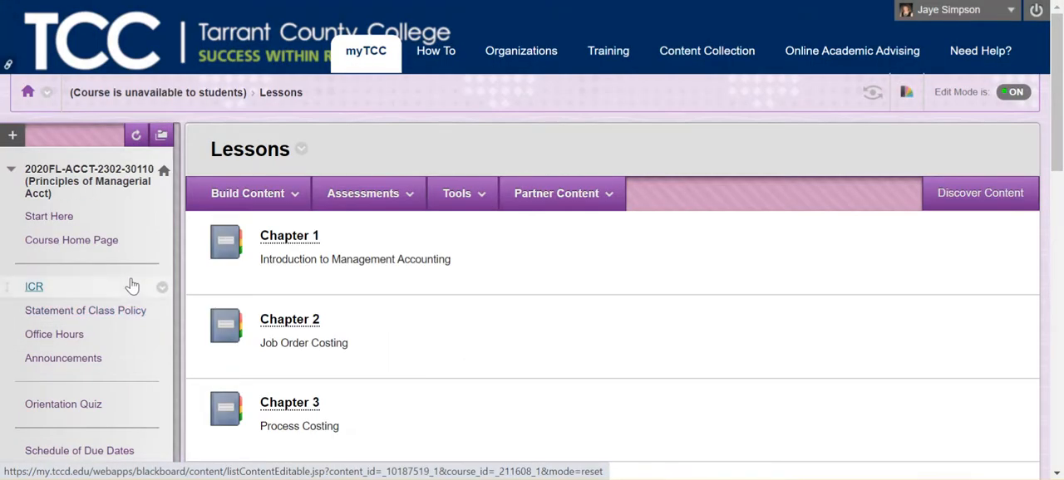
scroll("down", 3)
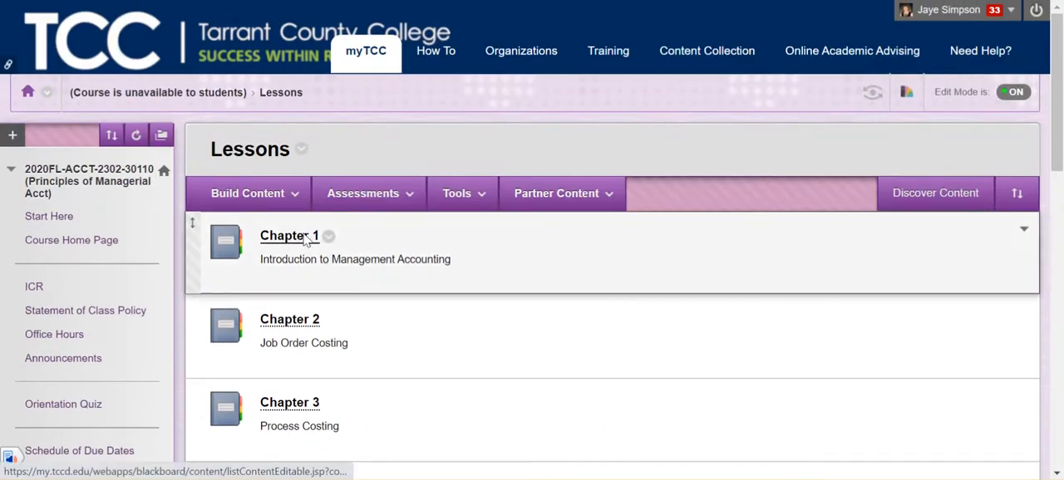
left_click(290, 236)
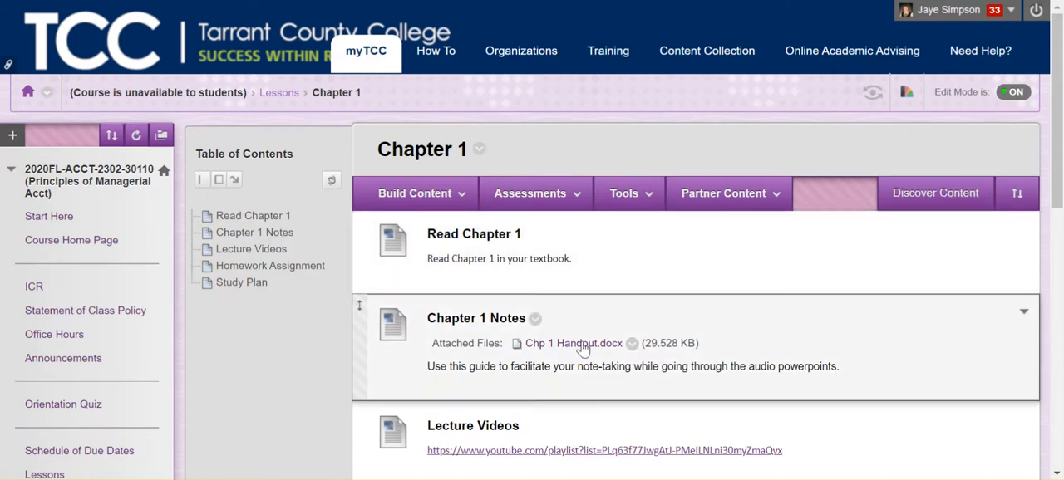
mouse_move(574, 342)
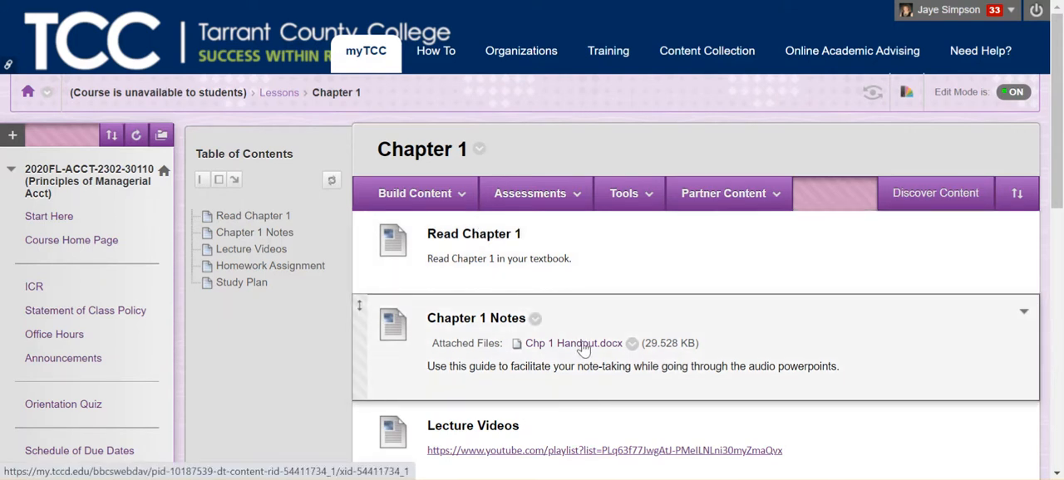
Download the Chapter 1 notes handout and read through it in Word
left_click(572, 343)
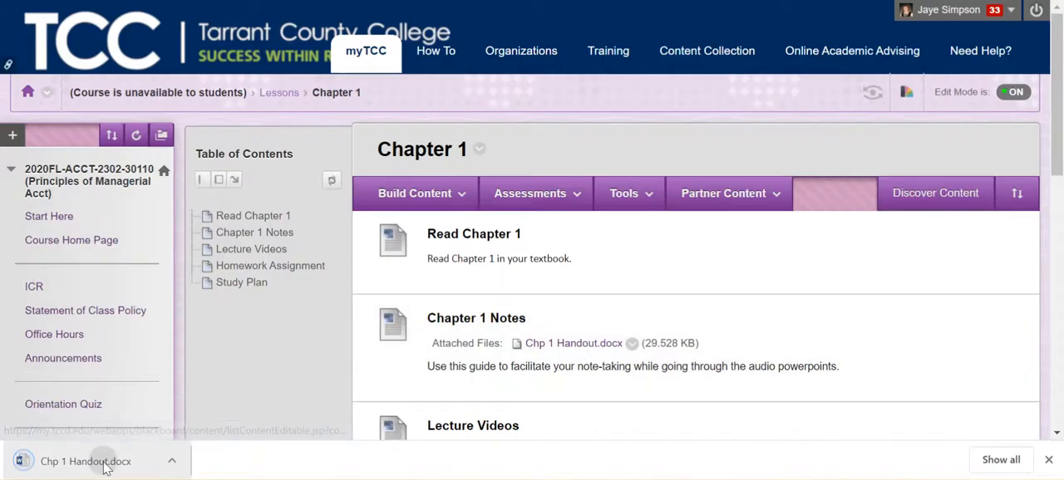
left_click(84, 462)
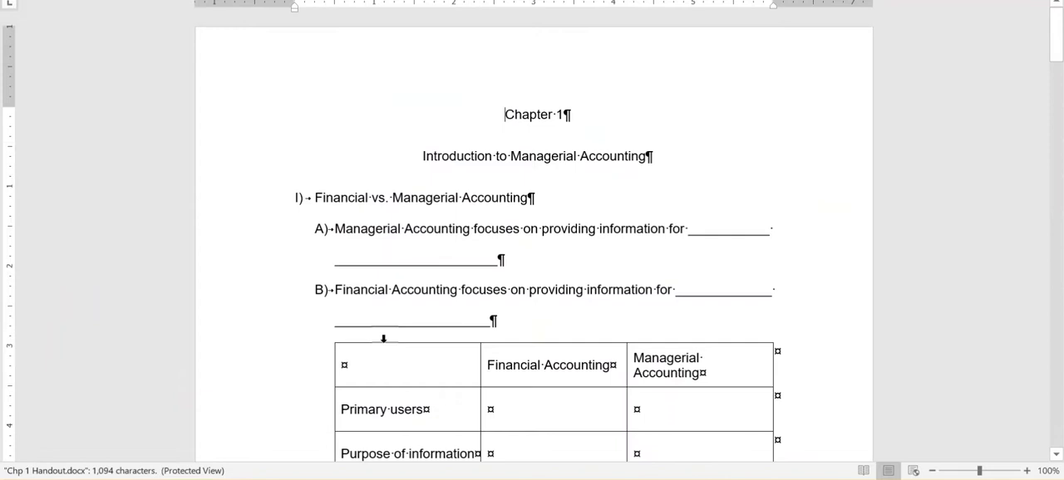
scroll("down", 3)
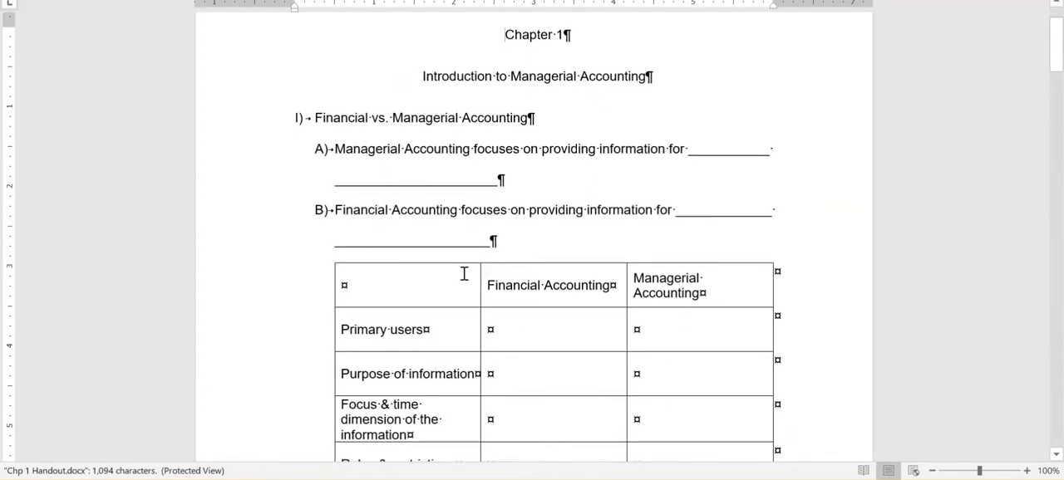
scroll("down", 3)
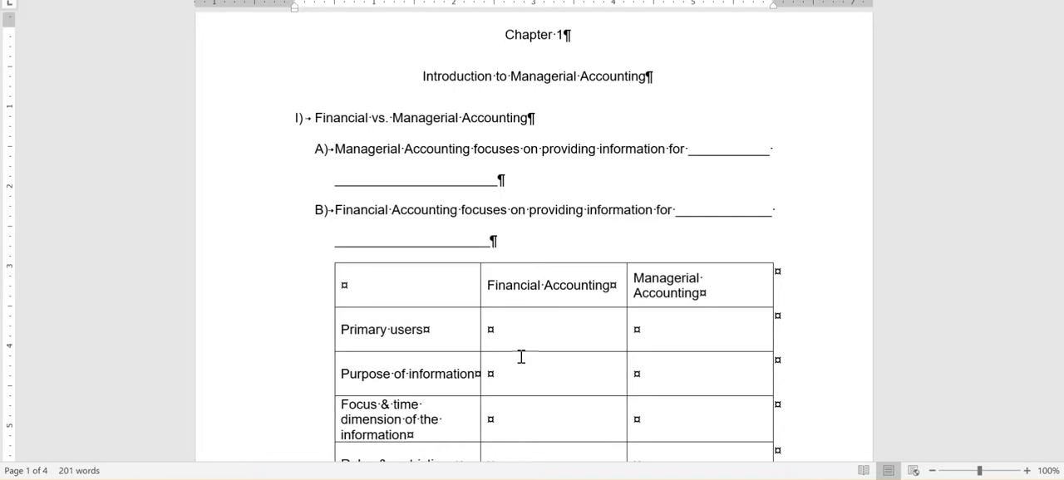
left_click(503, 35)
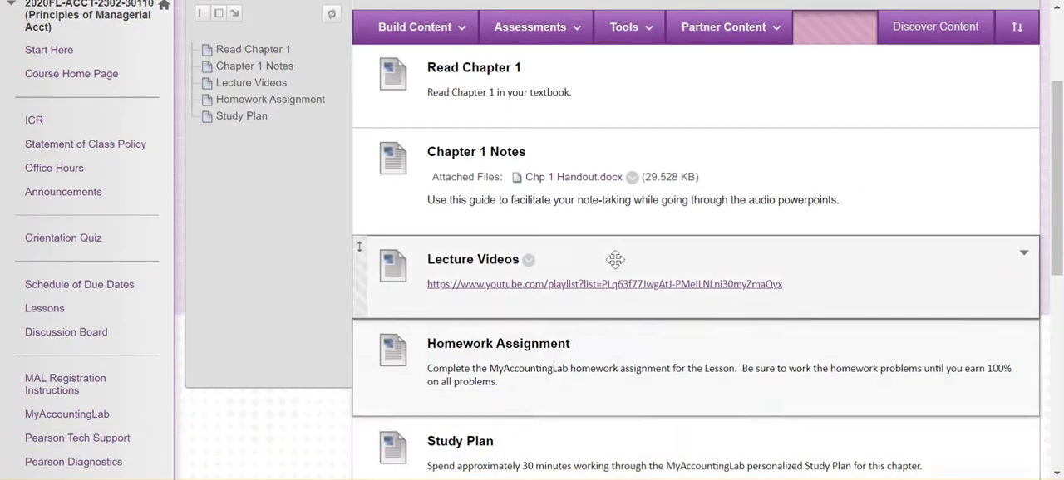
Follow the Lecture Videos link to the ACCT 2302 YouTube playlist
left_click(605, 284)
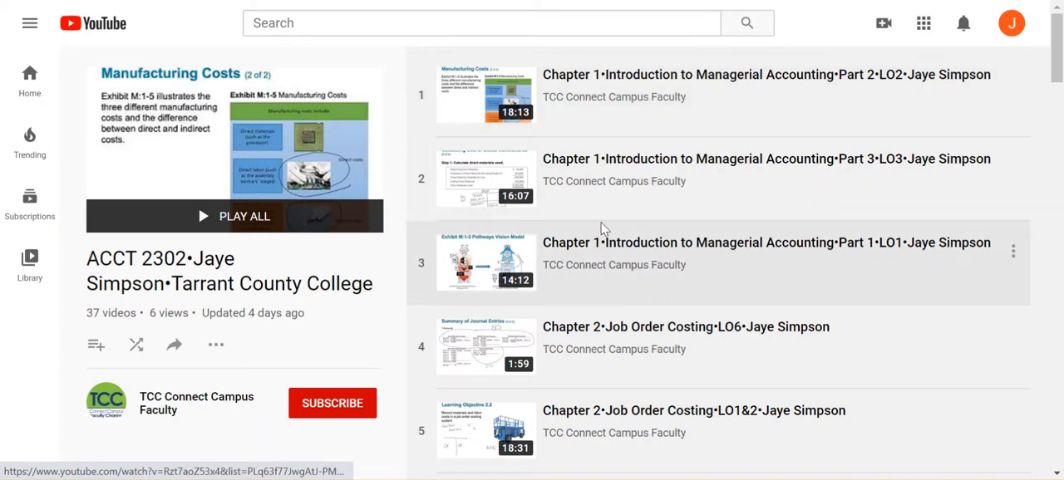
mouse_move(622, 244)
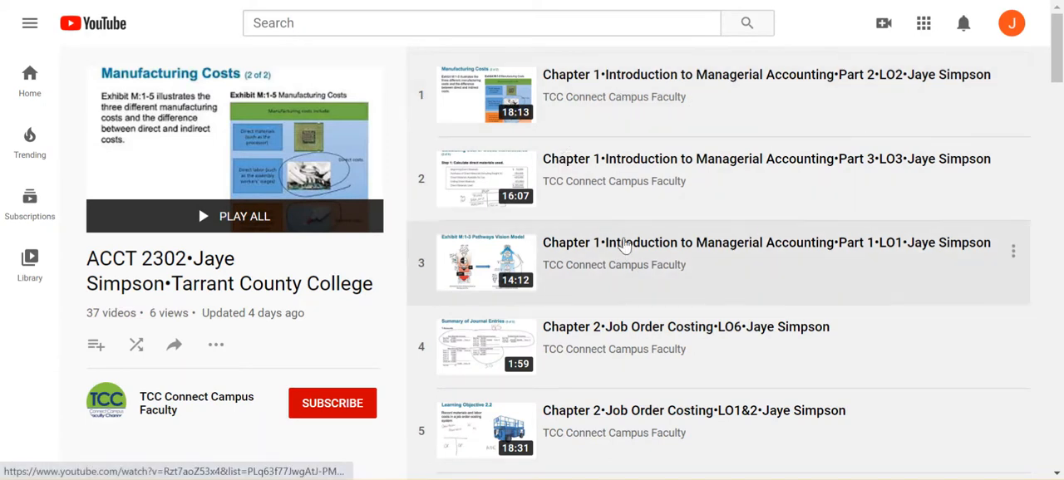
mouse_move(818, 142)
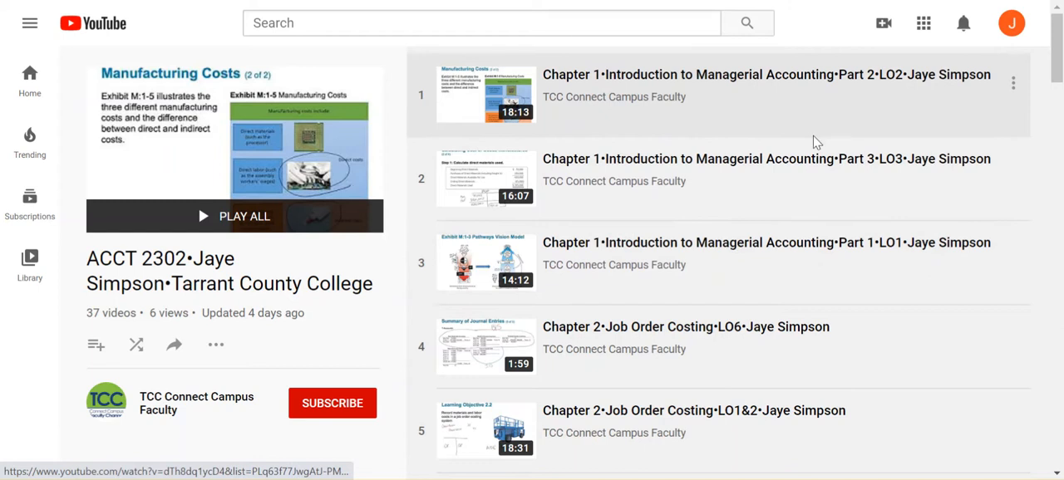
mouse_move(831, 252)
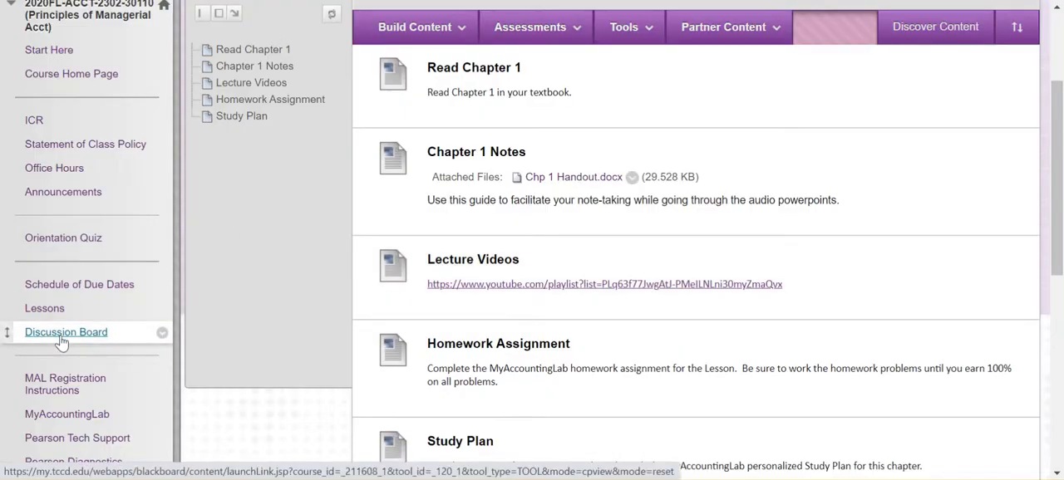
Show the course Discussion Board with its six forums
left_click(67, 333)
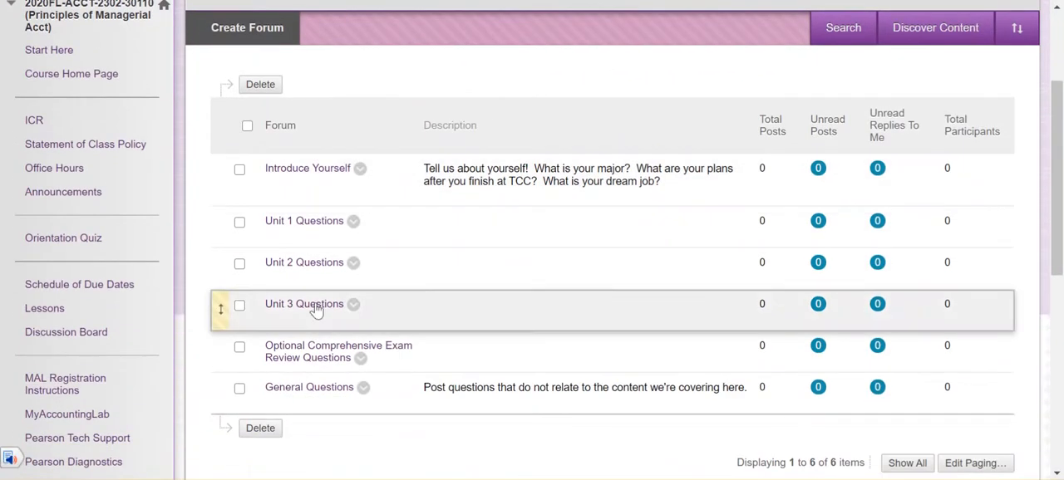
mouse_move(307, 219)
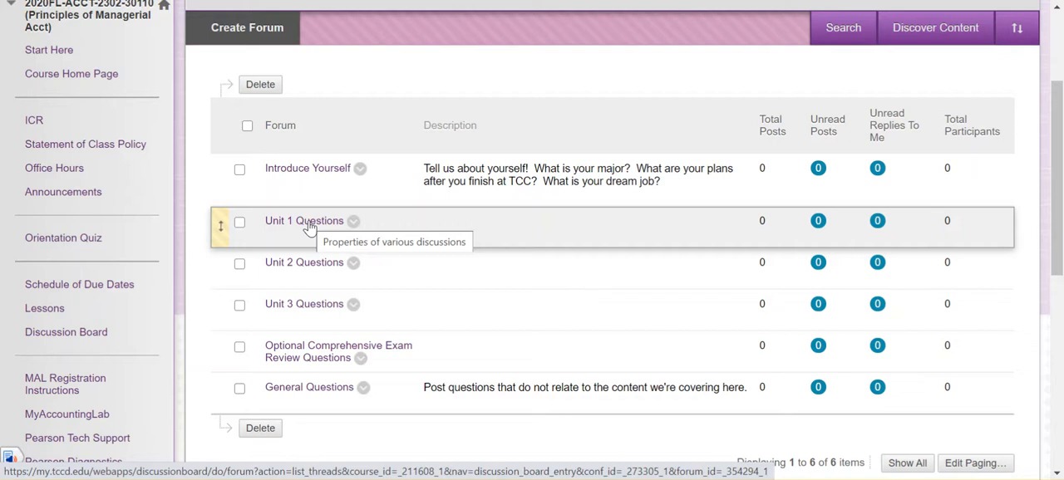
scroll("down", 3)
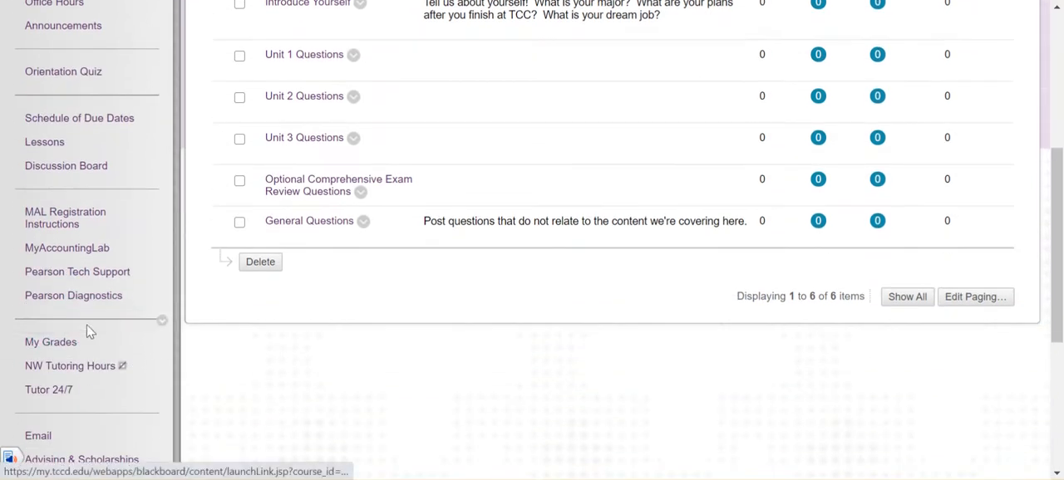
mouse_move(73, 296)
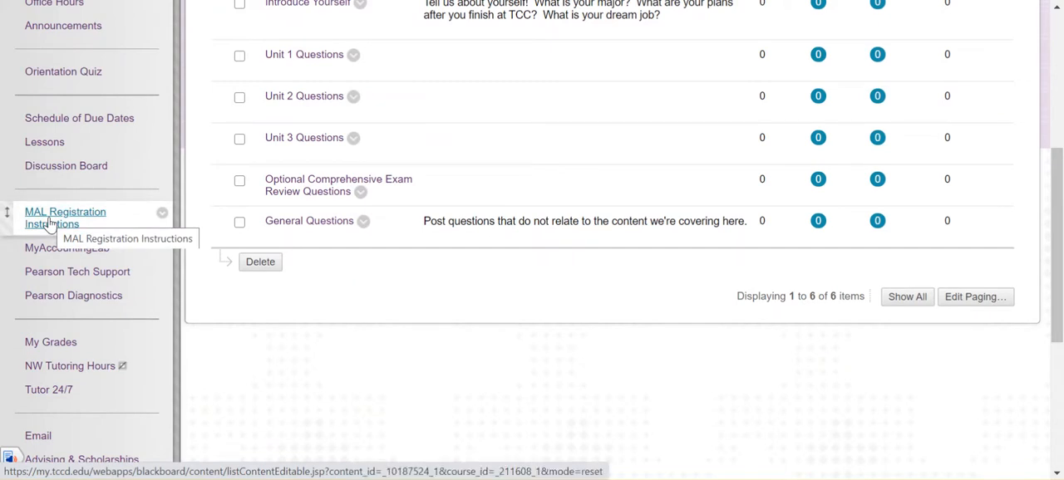
mouse_move(76, 273)
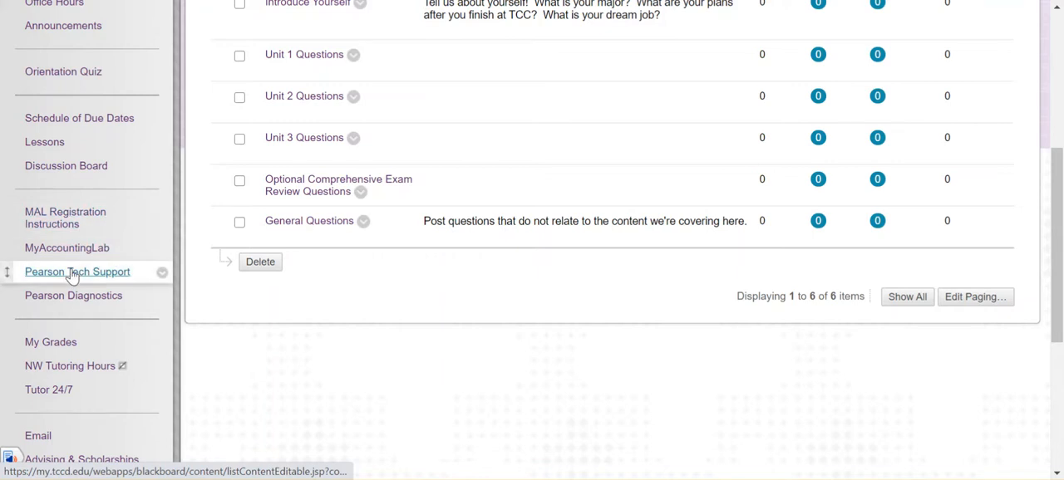
Show the Pearson Tech Support page with its support link and phone number
left_click(77, 273)
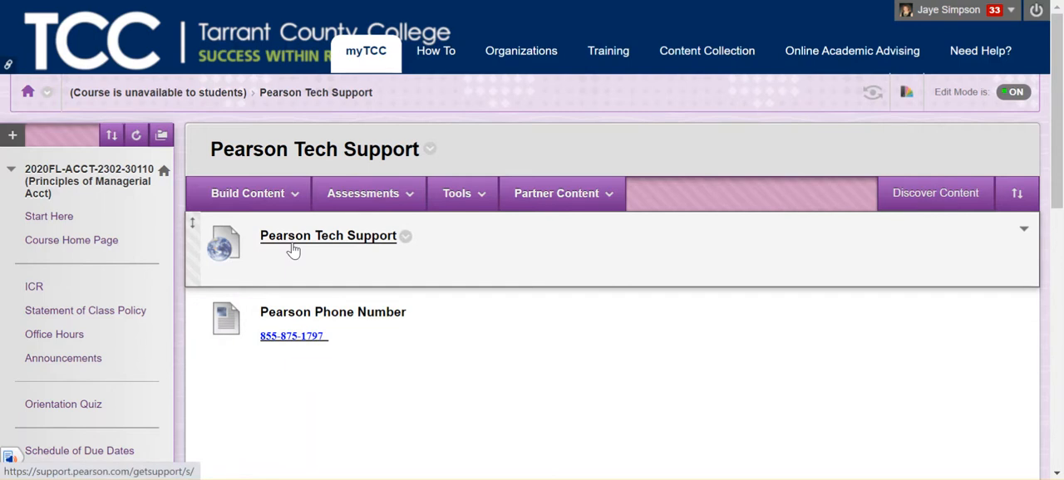
scroll("down", 3)
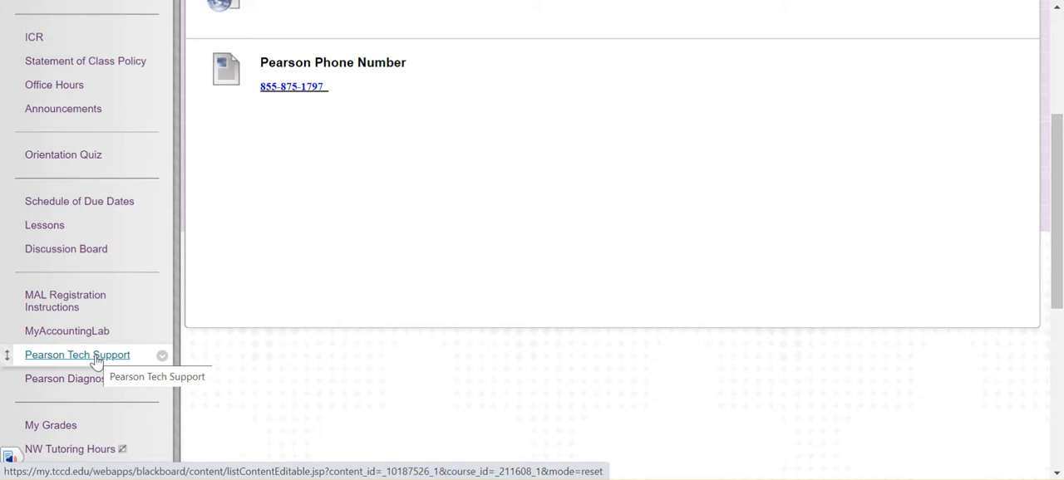
Scroll down the course menu to the Free Microsoft Office entry below Email
scroll("down", 3)
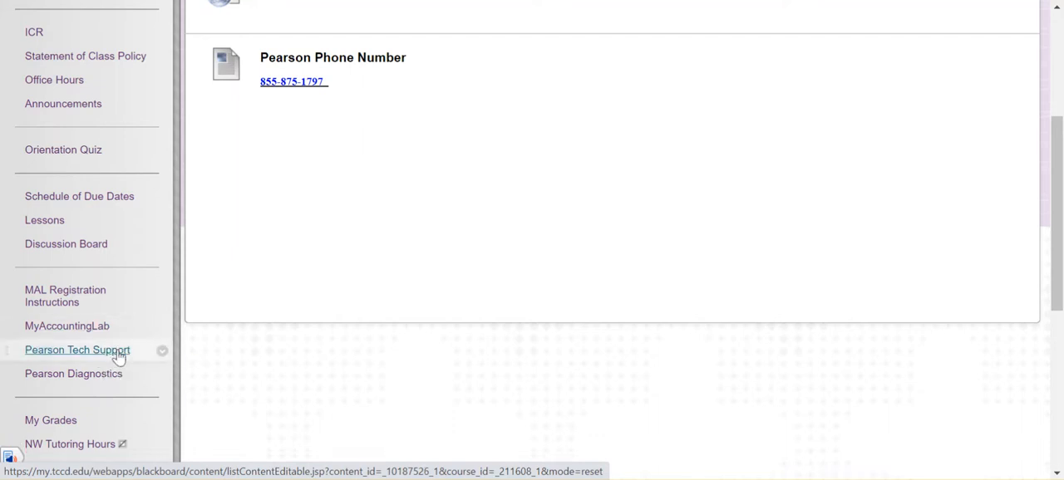
scroll("down", 3)
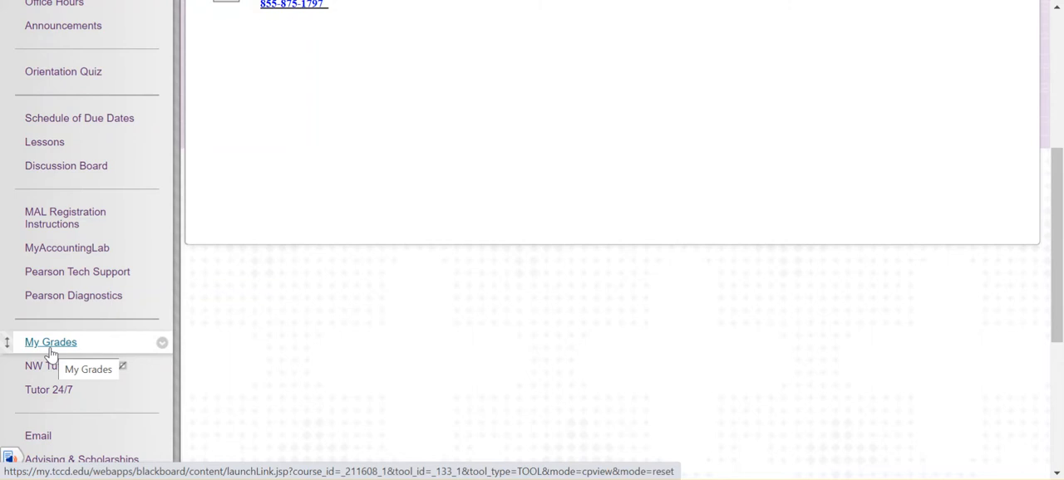
scroll("down", 3)
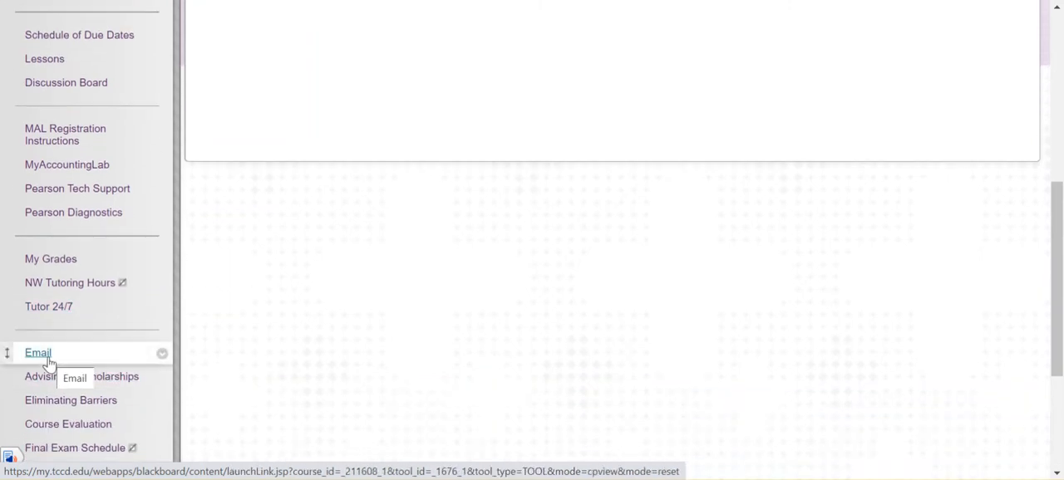
scroll("down", 3)
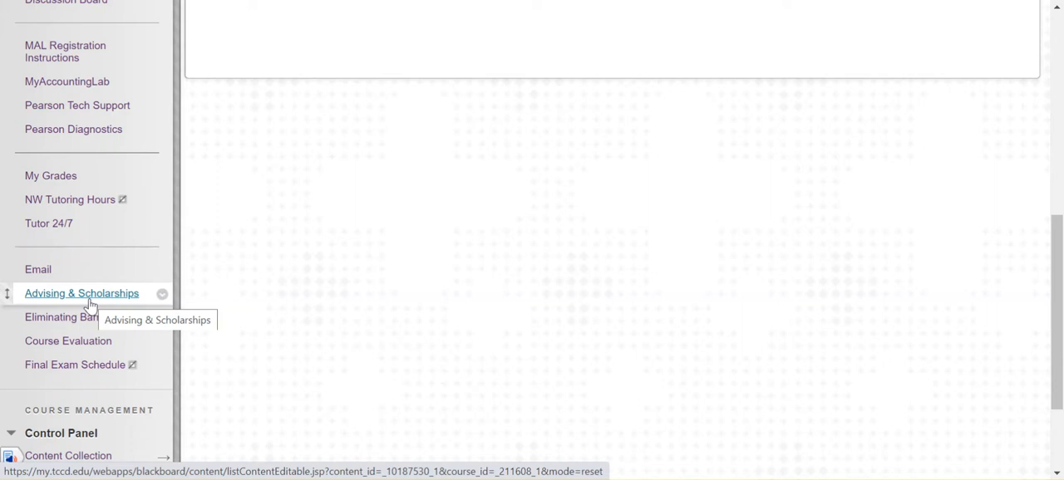
mouse_move(70, 316)
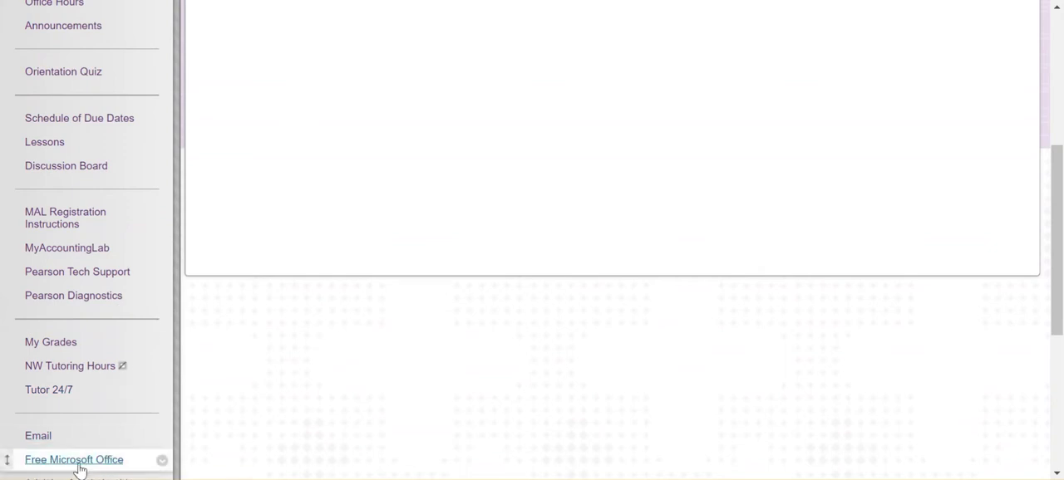
mouse_move(37, 435)
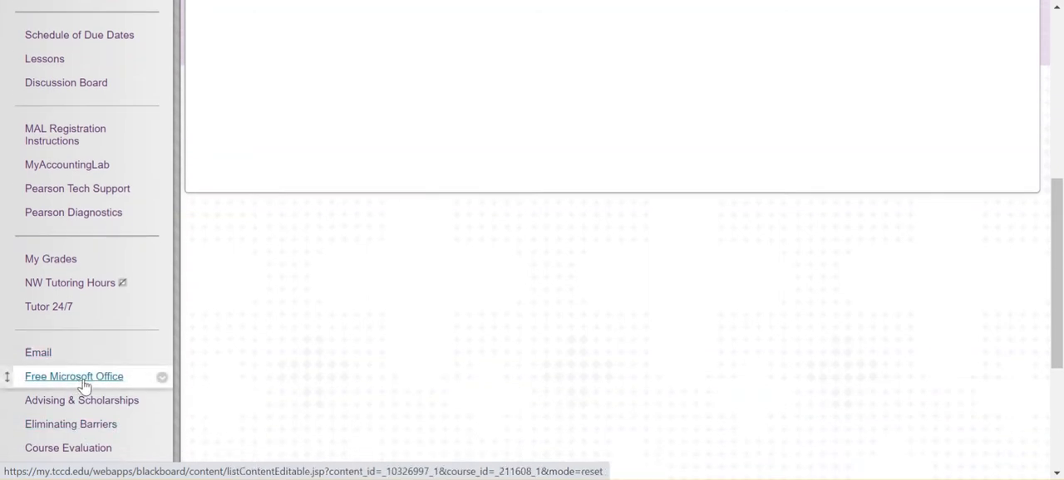
mouse_move(74, 376)
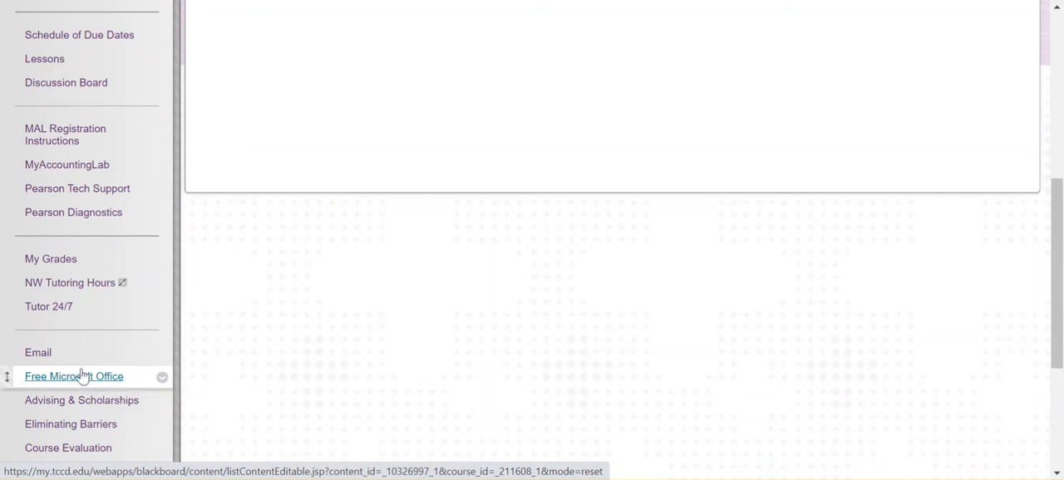
Show the Free Microsoft Office content area from the course menu
left_click(73, 375)
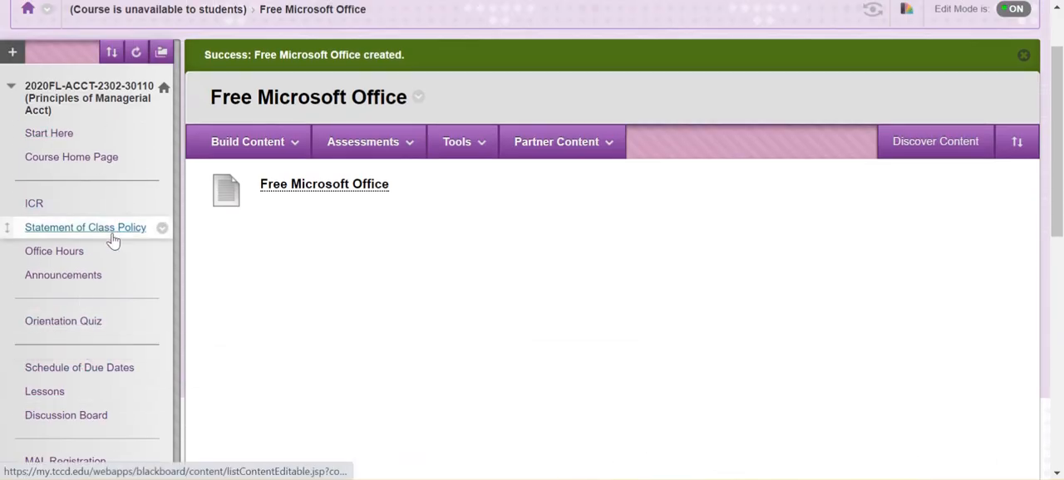
mouse_move(87, 226)
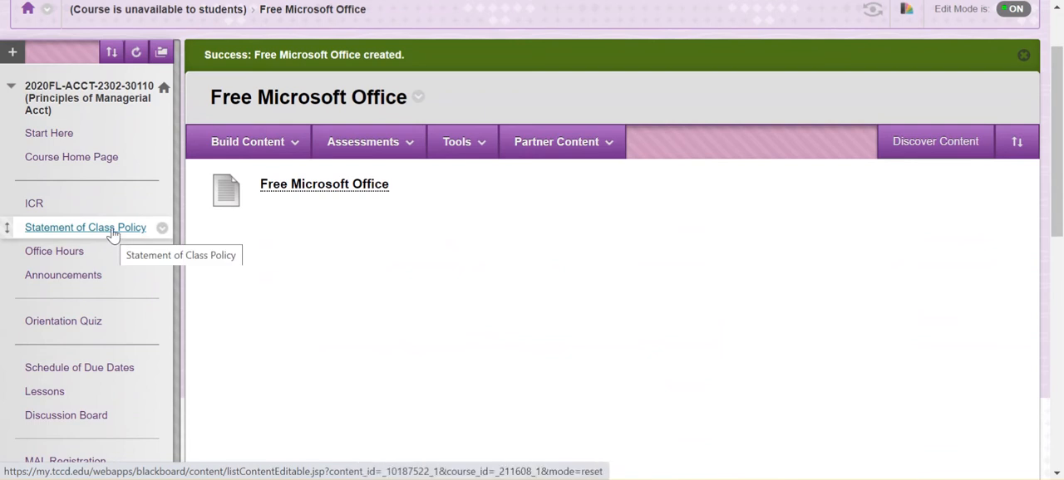